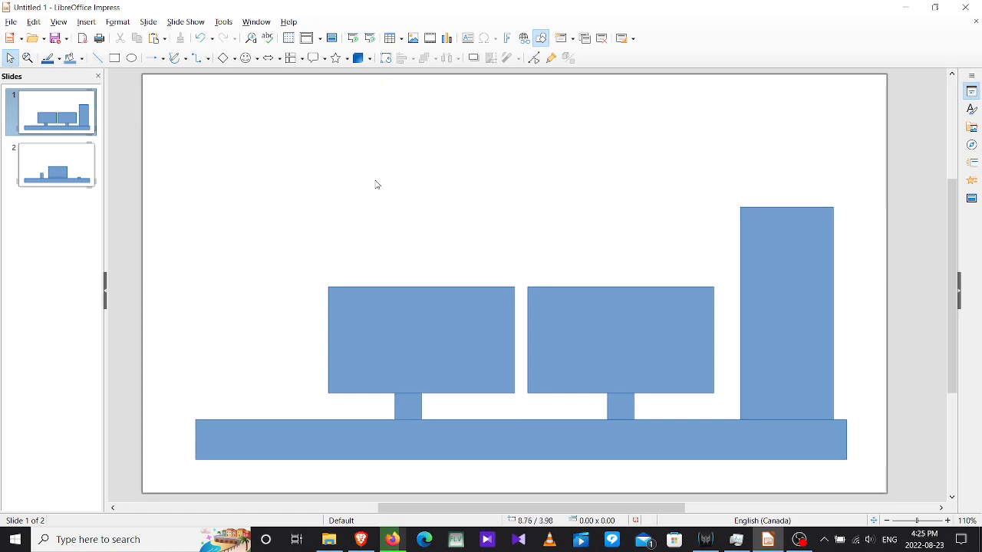
mouse_move(430, 192)
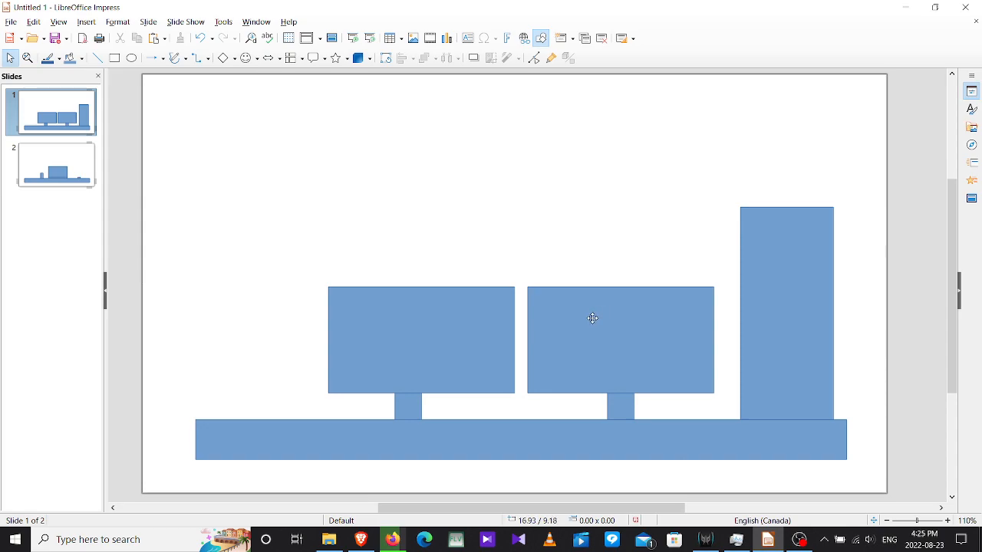
mouse_move(412, 297)
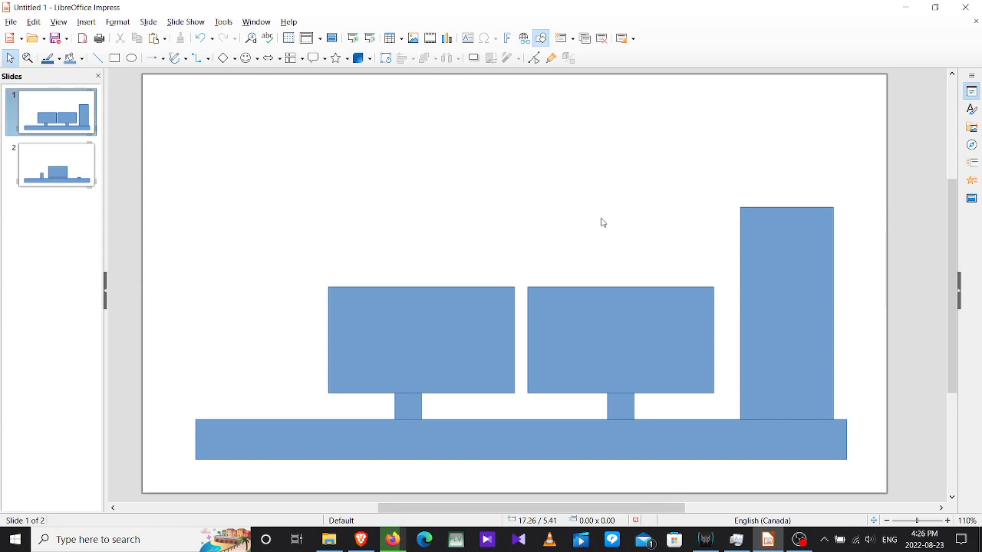
mouse_move(797, 431)
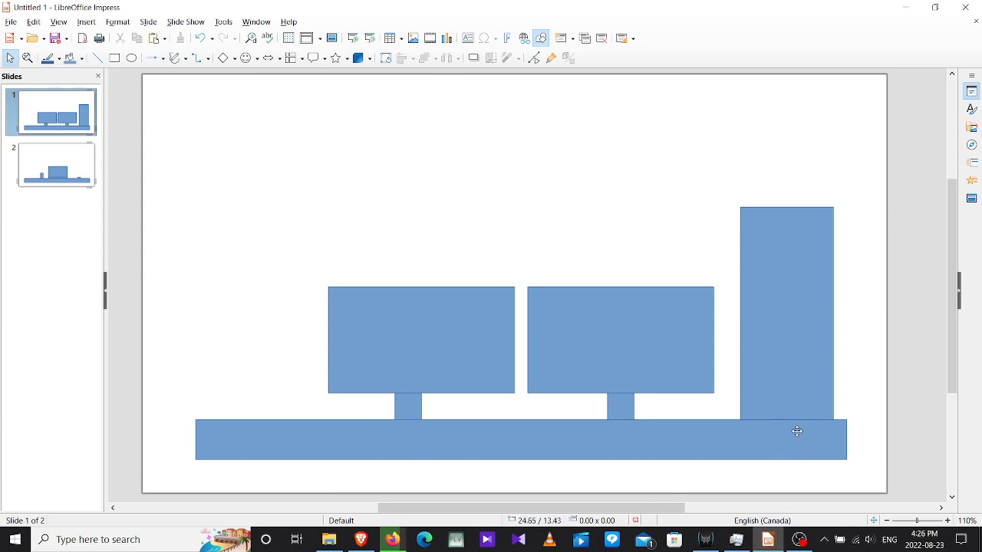
Step: Select the tower PC shape on slide 1, then switch to the laptop setup slide
click(786, 306)
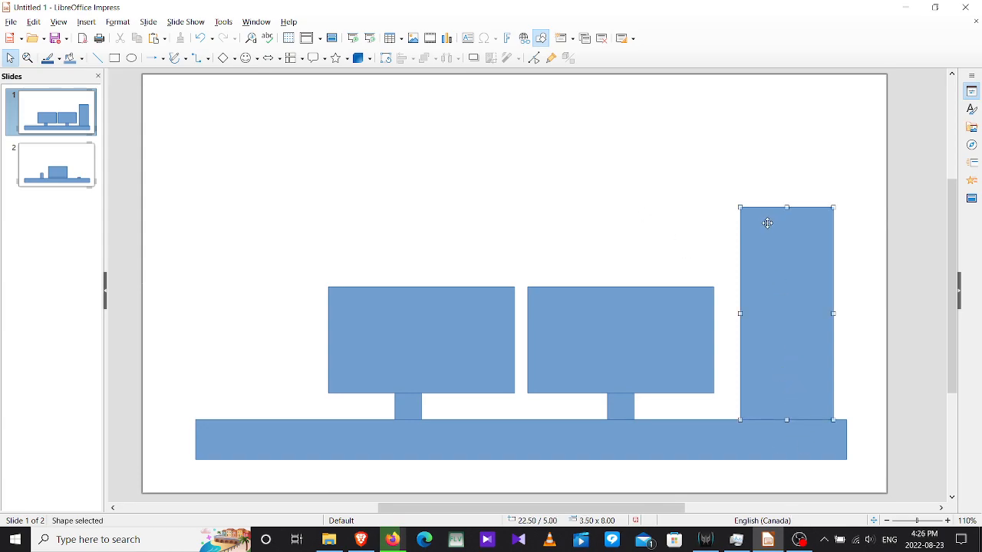
mouse_move(855, 181)
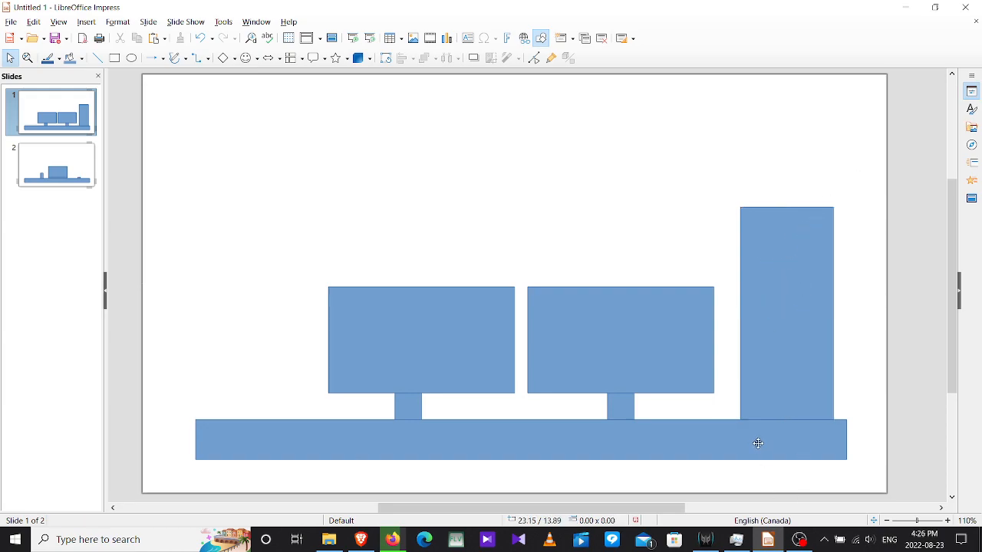
mouse_move(644, 447)
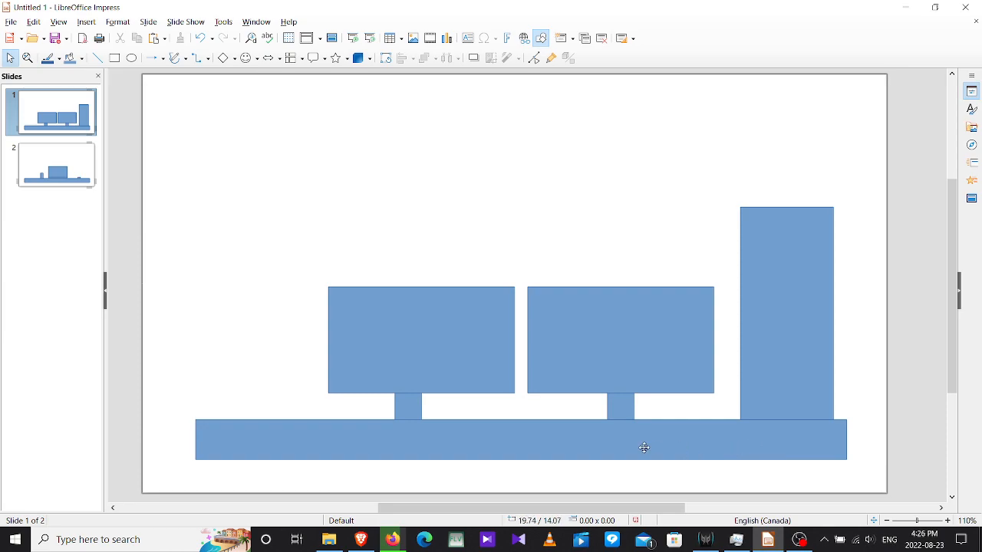
click(799, 539)
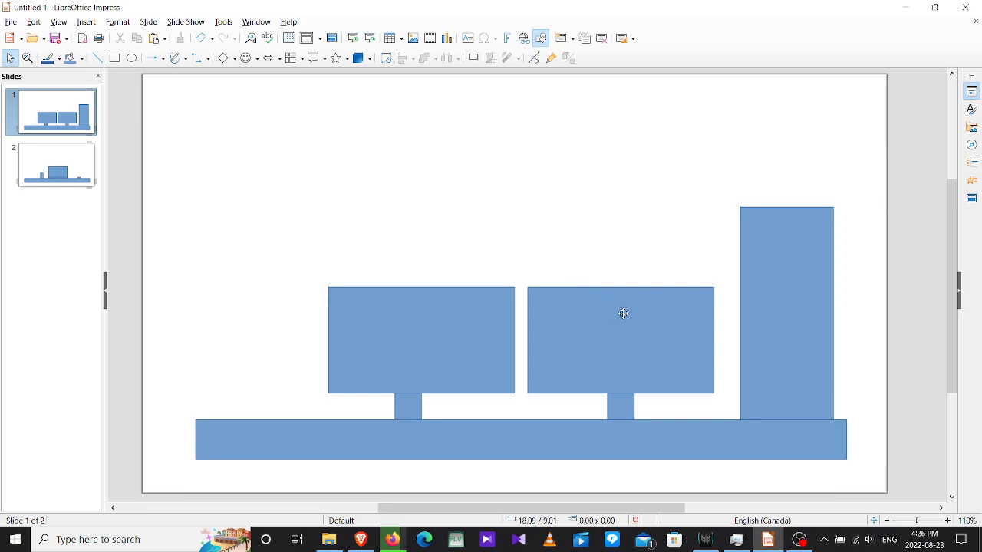
mouse_move(597, 241)
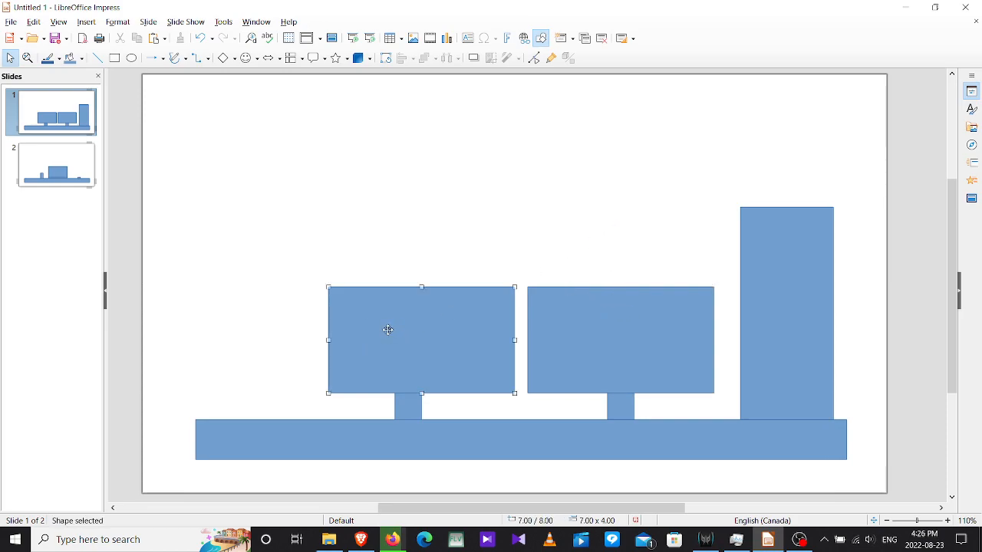
mouse_move(428, 209)
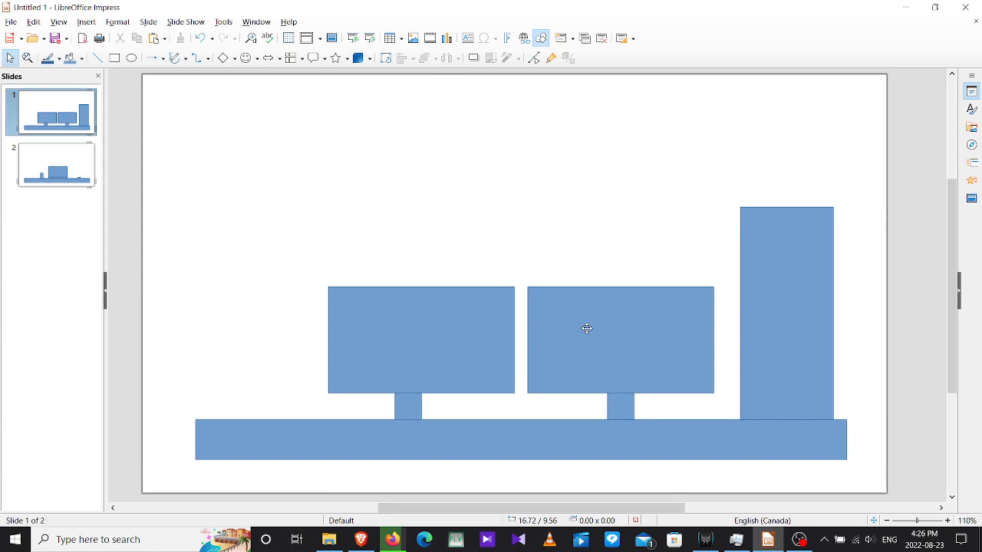
mouse_move(552, 302)
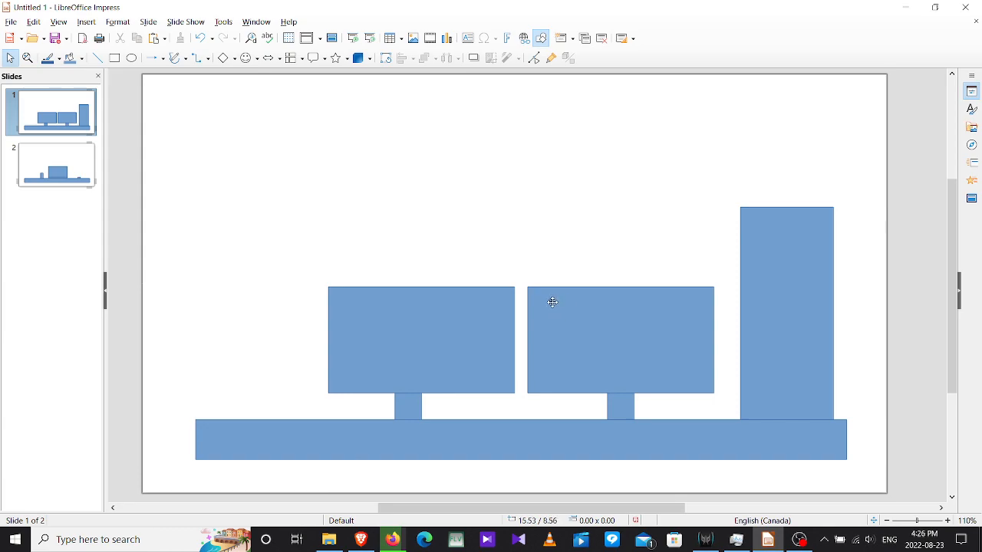
mouse_move(586, 306)
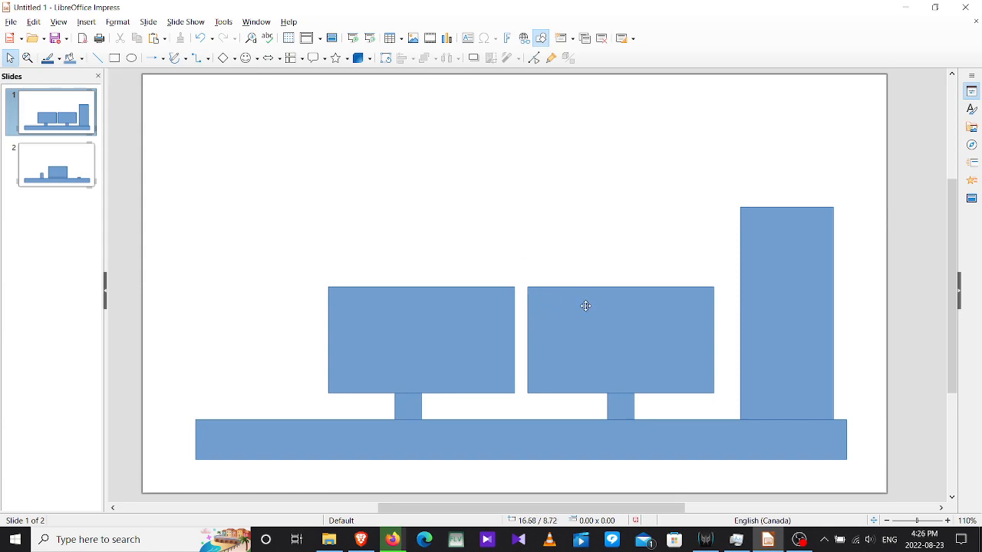
mouse_move(595, 308)
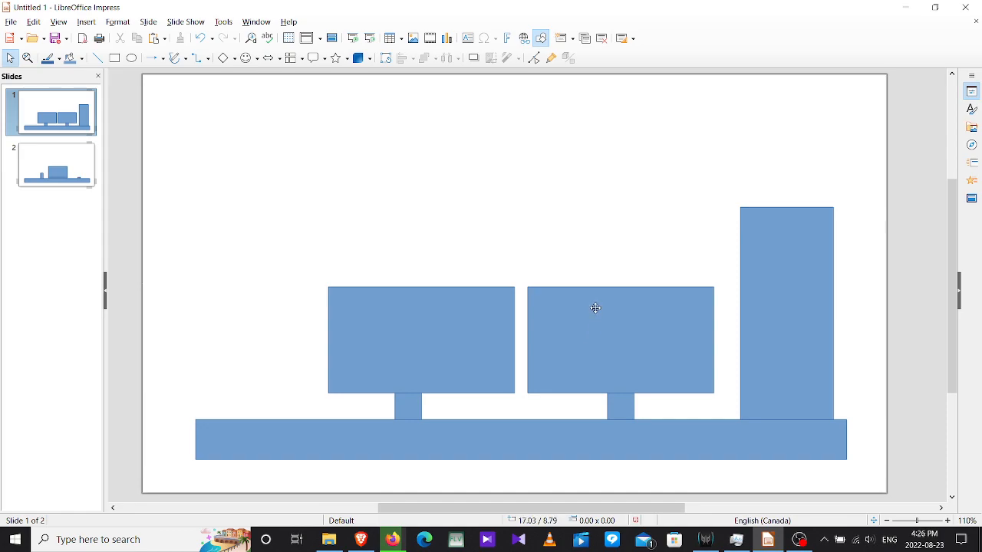
mouse_move(605, 304)
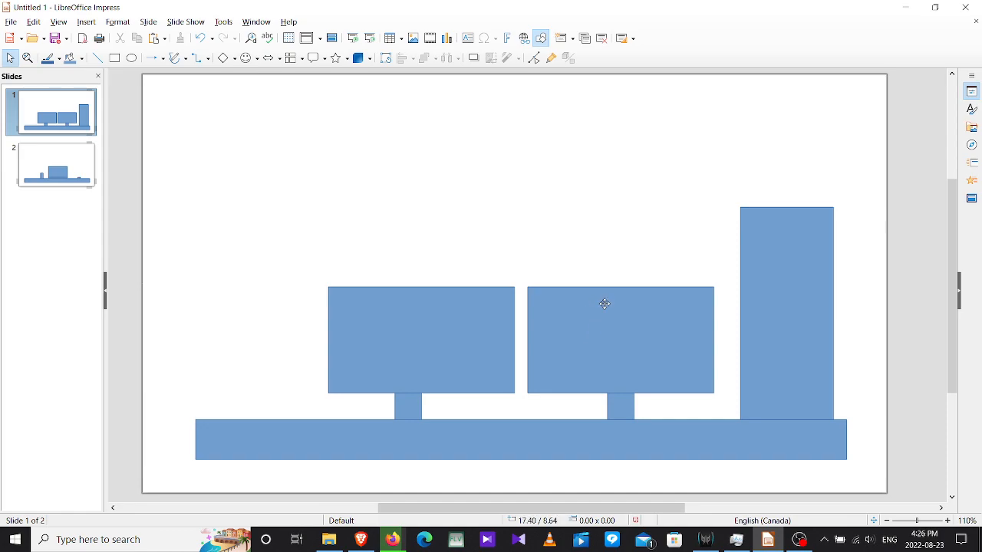
click(55, 164)
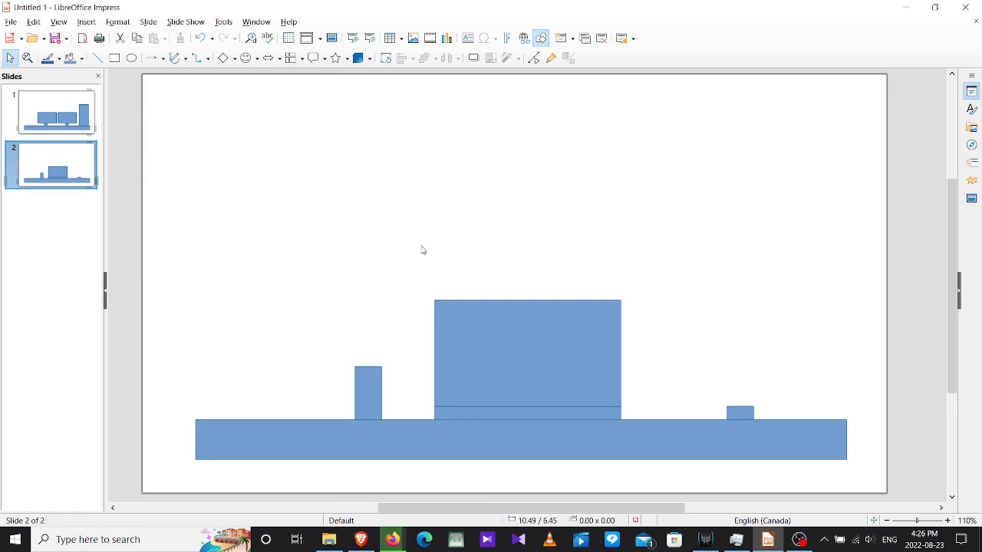
mouse_move(550, 213)
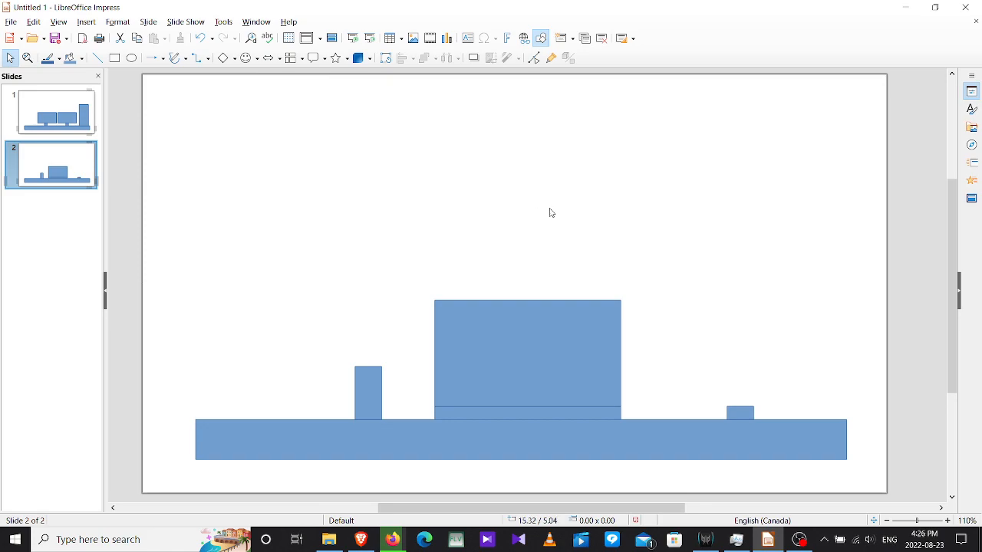
mouse_move(634, 204)
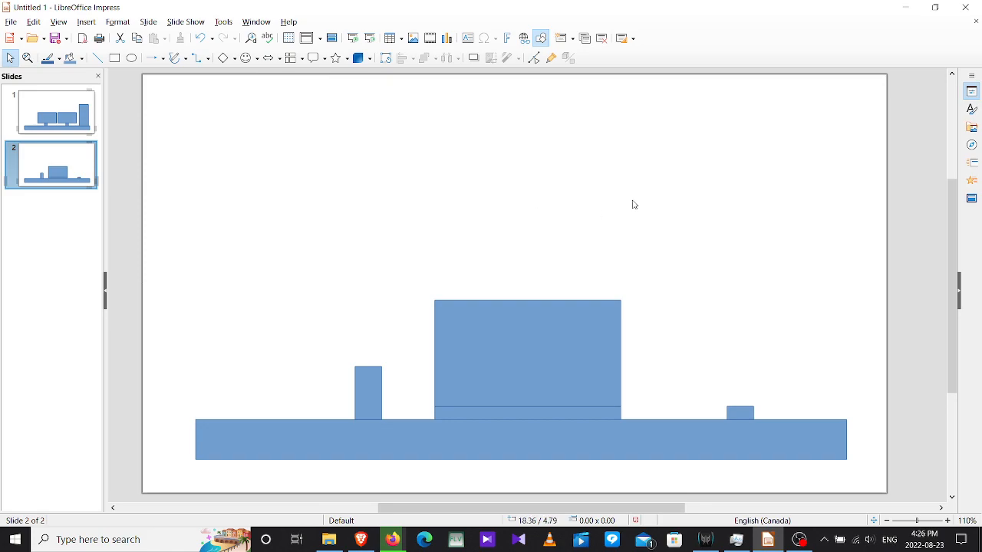
mouse_move(516, 356)
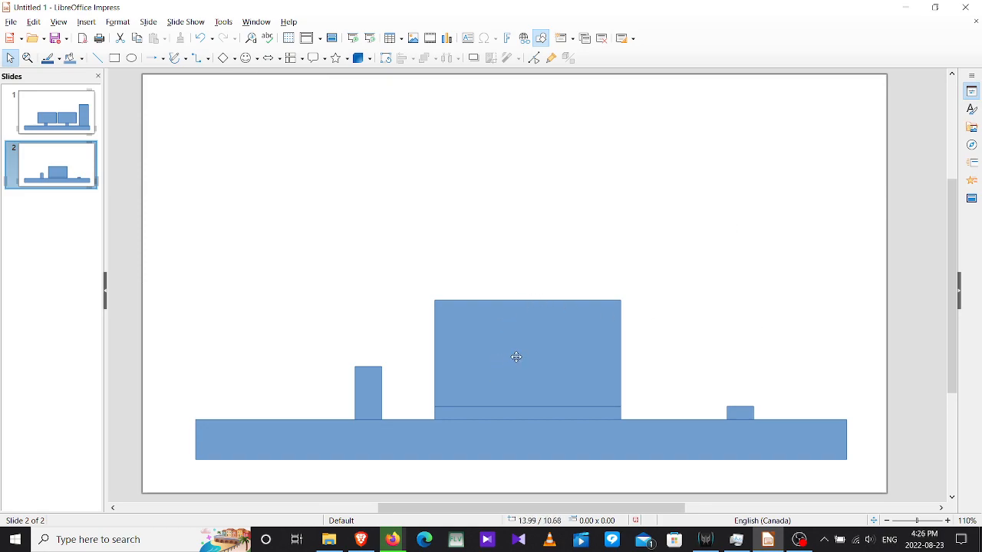
click(527, 412)
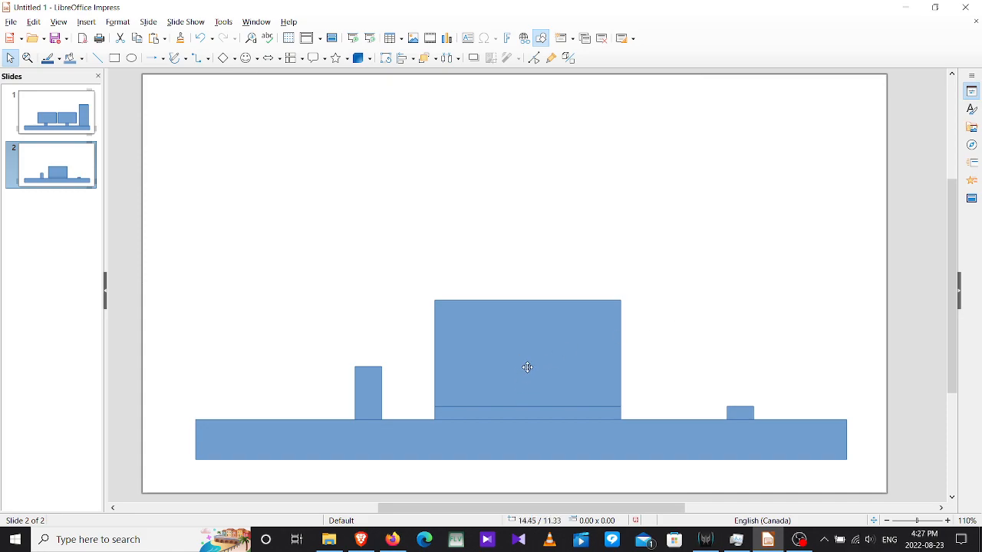
mouse_move(555, 390)
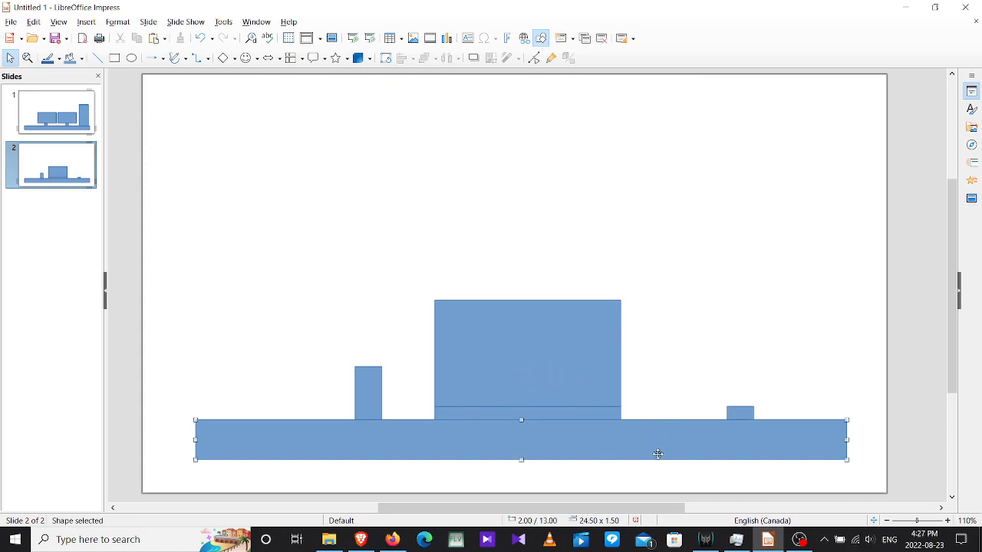
Step: Select the phone, narrow upright rectangle and laptop screen shapes on slide 2
click(699, 328)
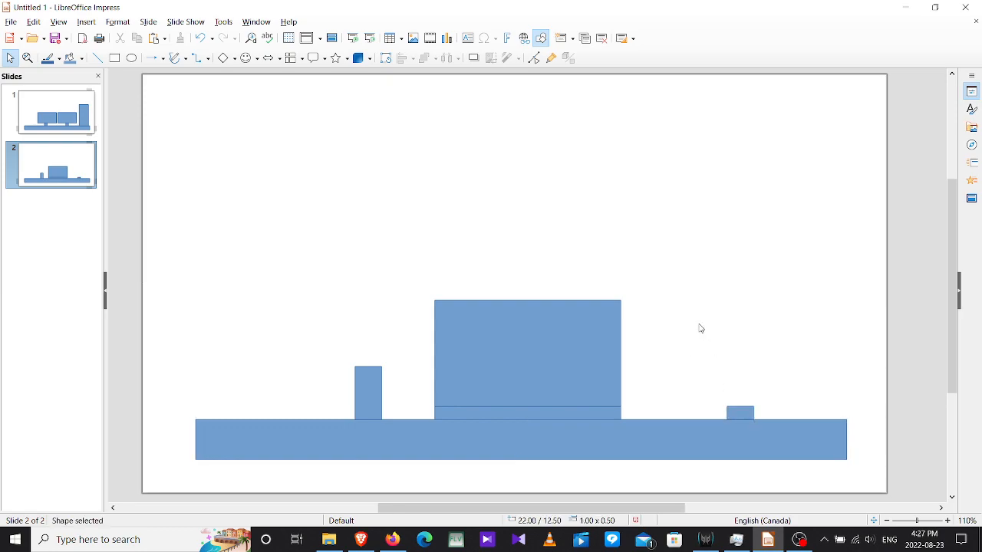
click(367, 393)
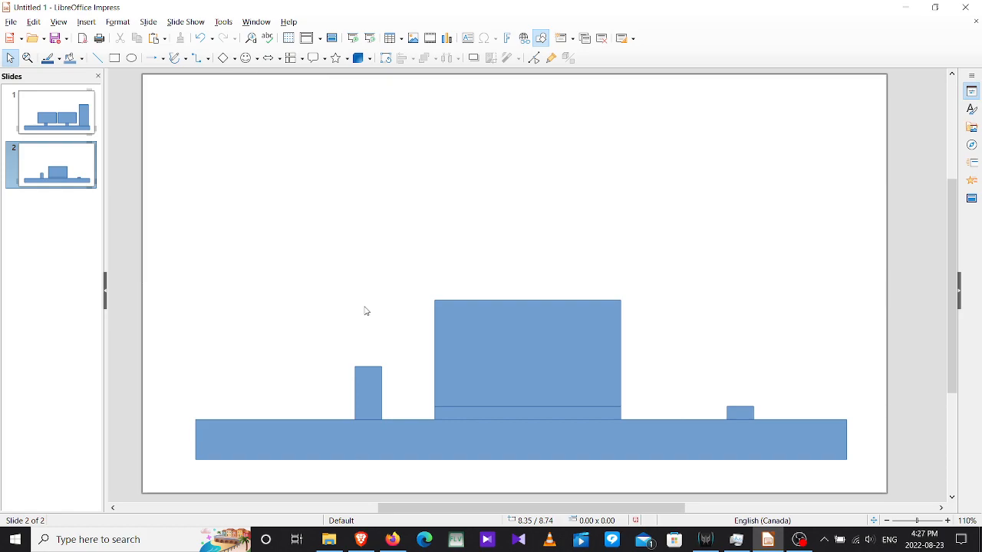
click(367, 393)
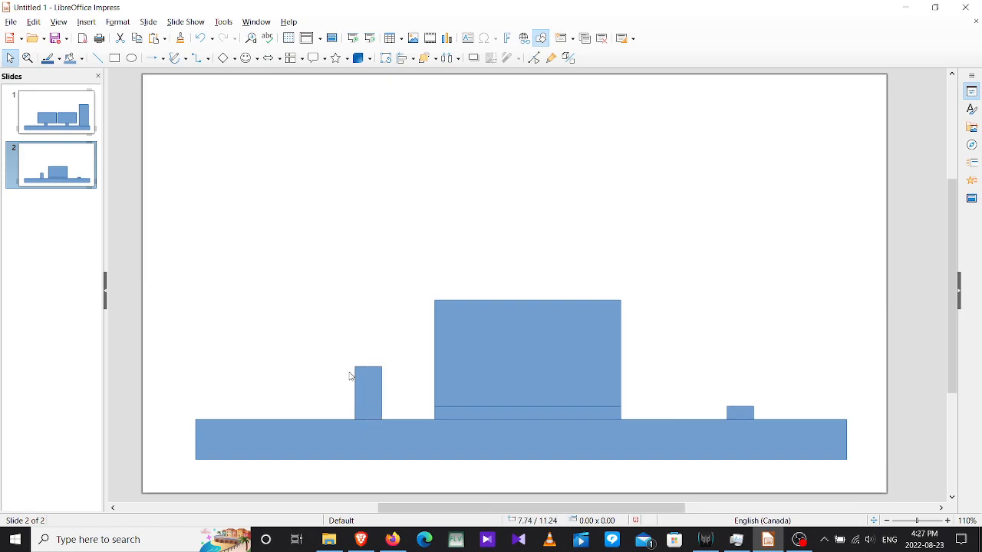
mouse_move(789, 486)
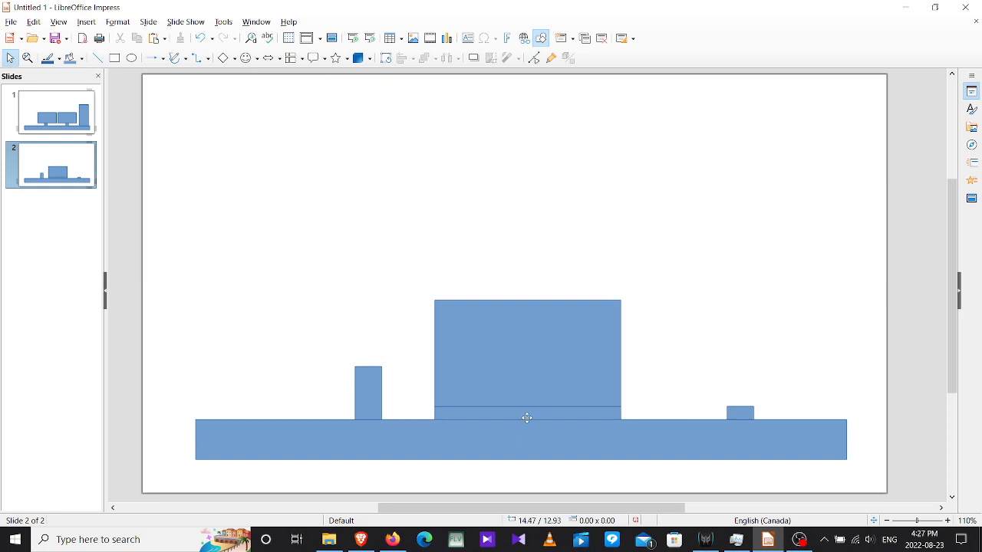
click(528, 357)
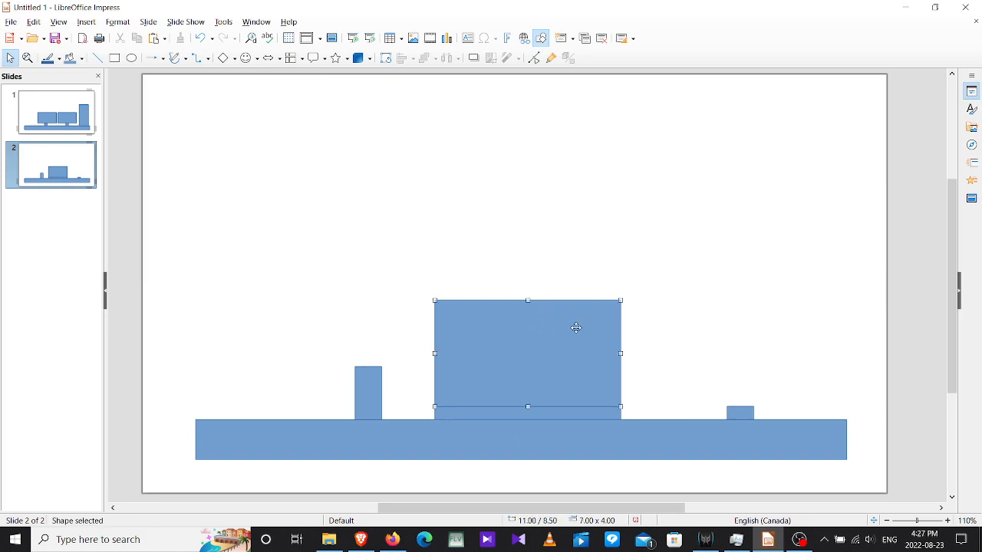
mouse_move(611, 236)
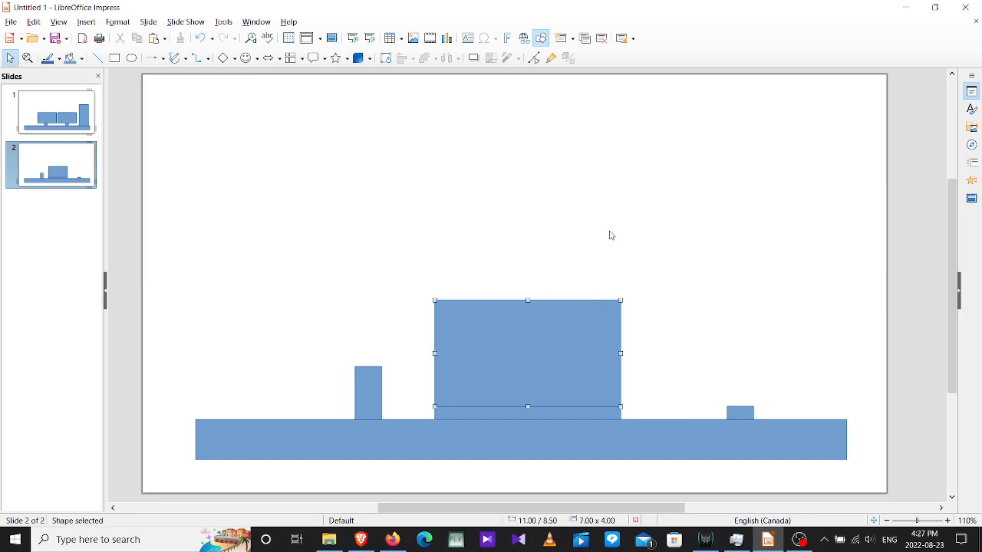
click(669, 404)
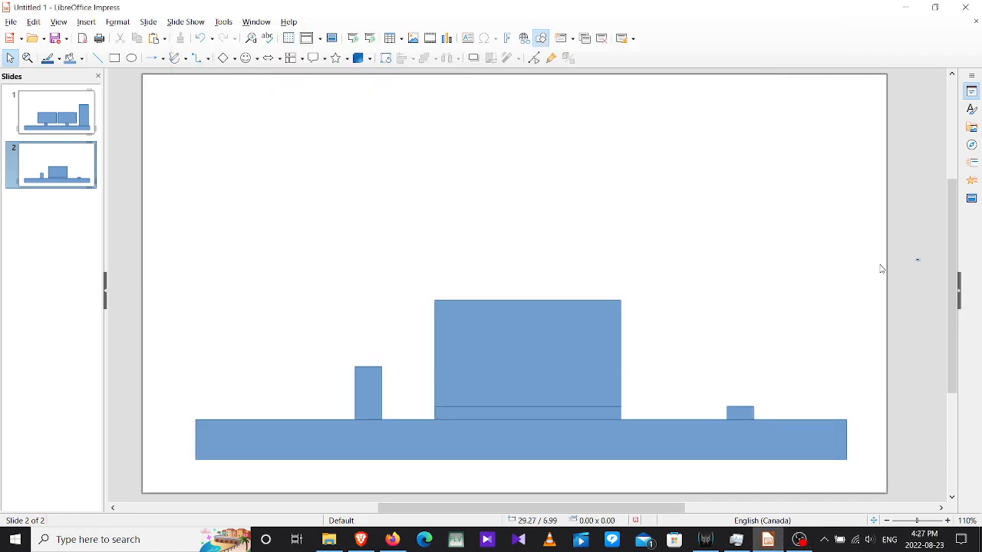
click(528, 357)
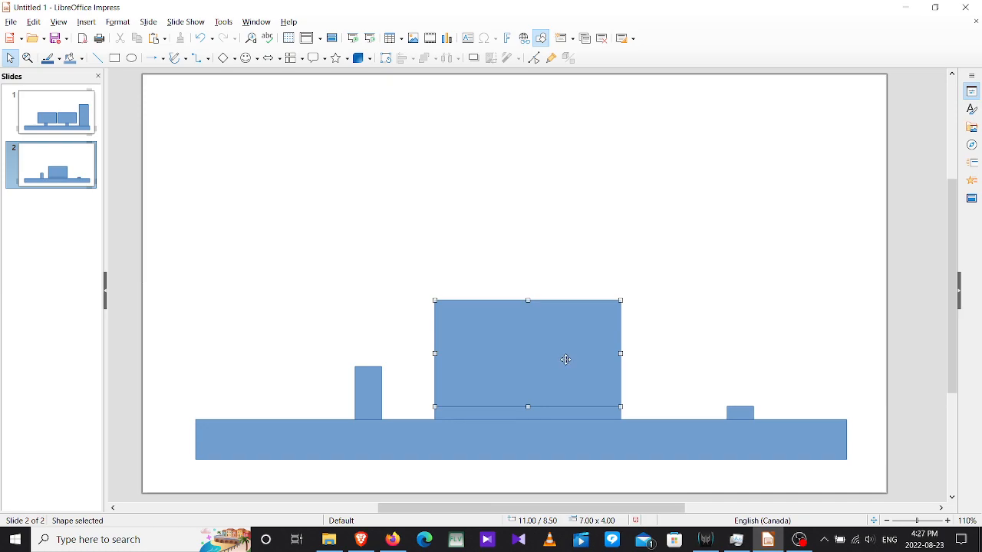
click(566, 237)
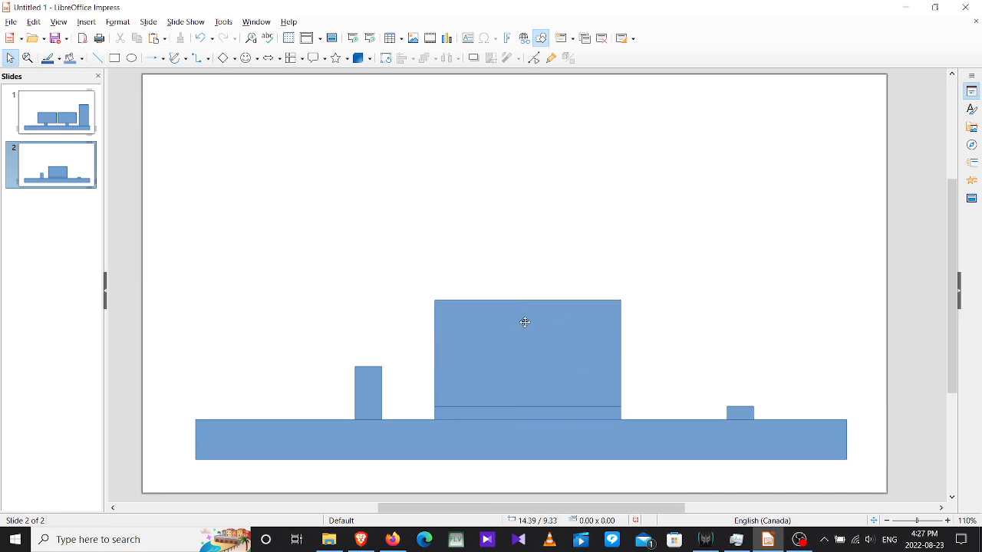
mouse_move(771, 450)
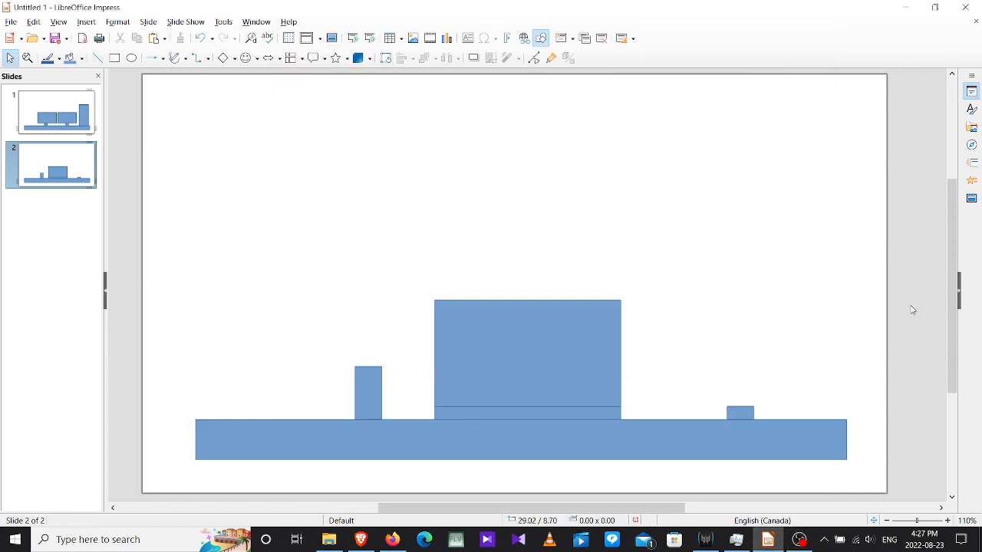
Step: Select, deselect and reselect the narrow upright rectangle on the desk
click(367, 393)
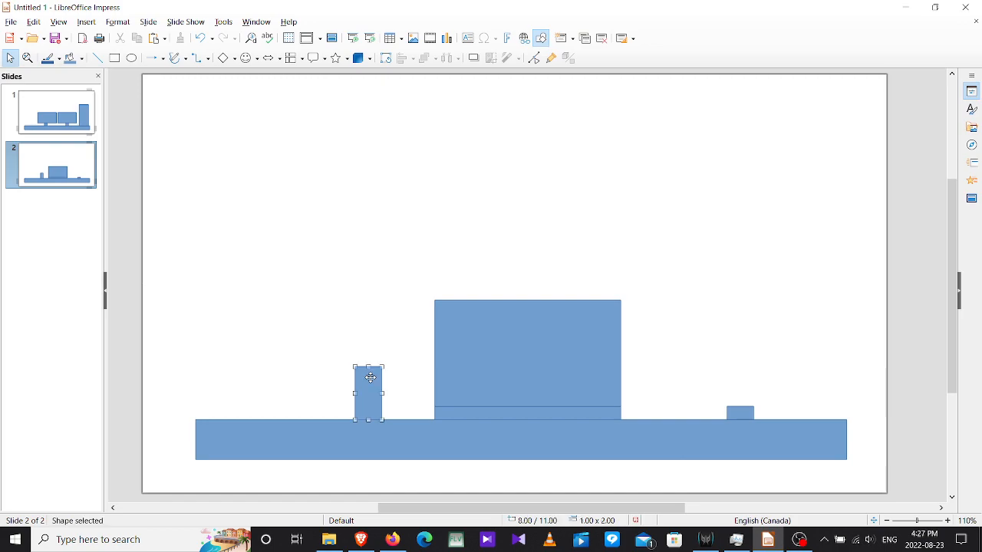
click(352, 311)
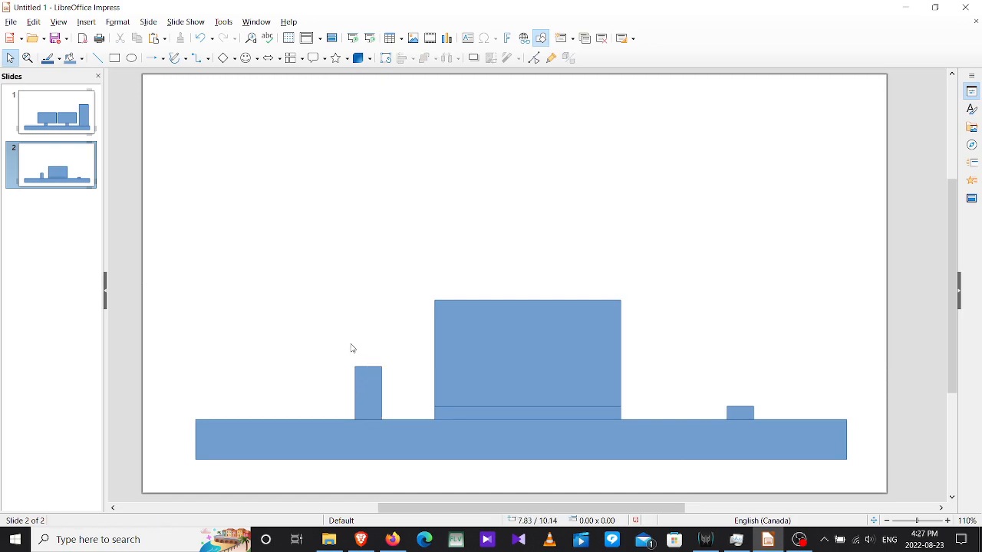
mouse_move(381, 292)
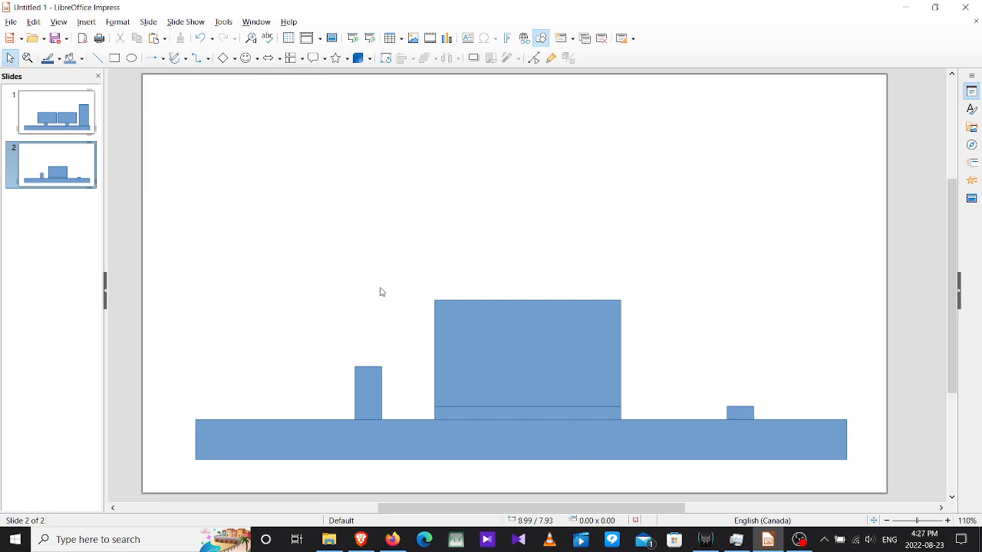
mouse_move(376, 297)
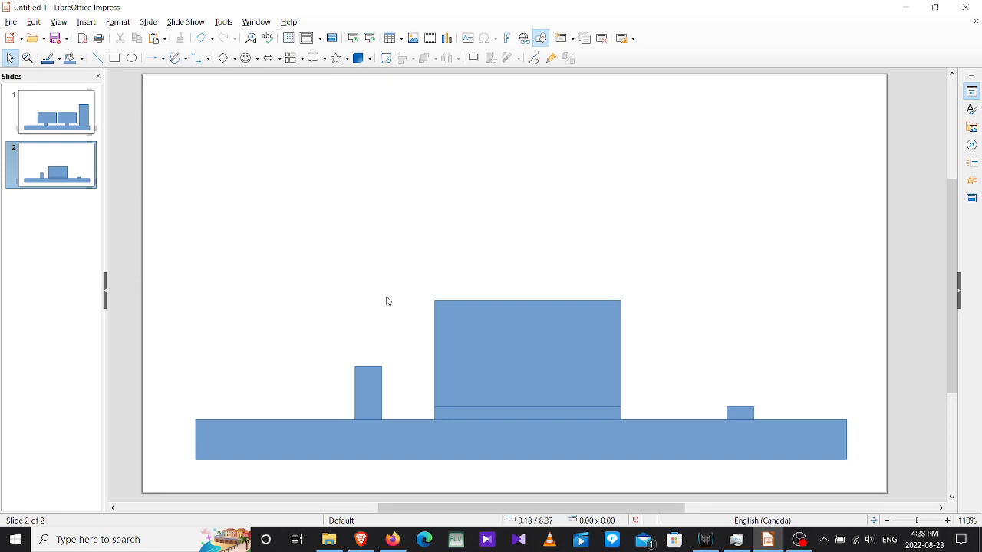
mouse_move(378, 294)
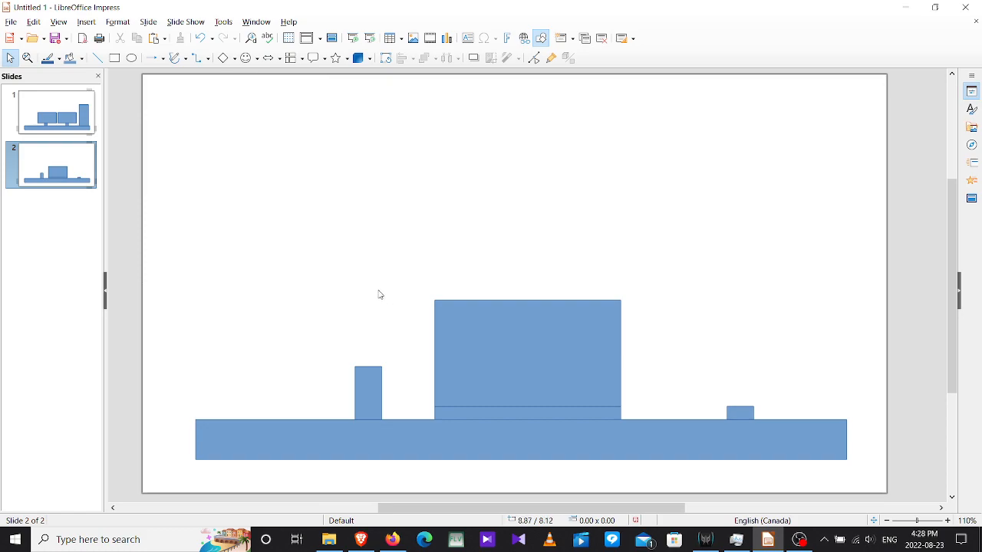
mouse_move(373, 378)
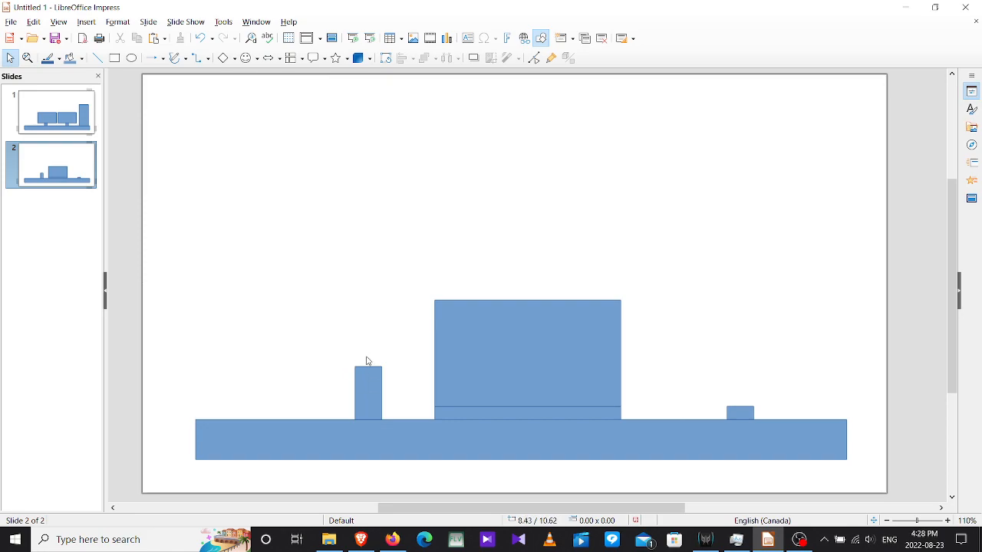
mouse_move(387, 300)
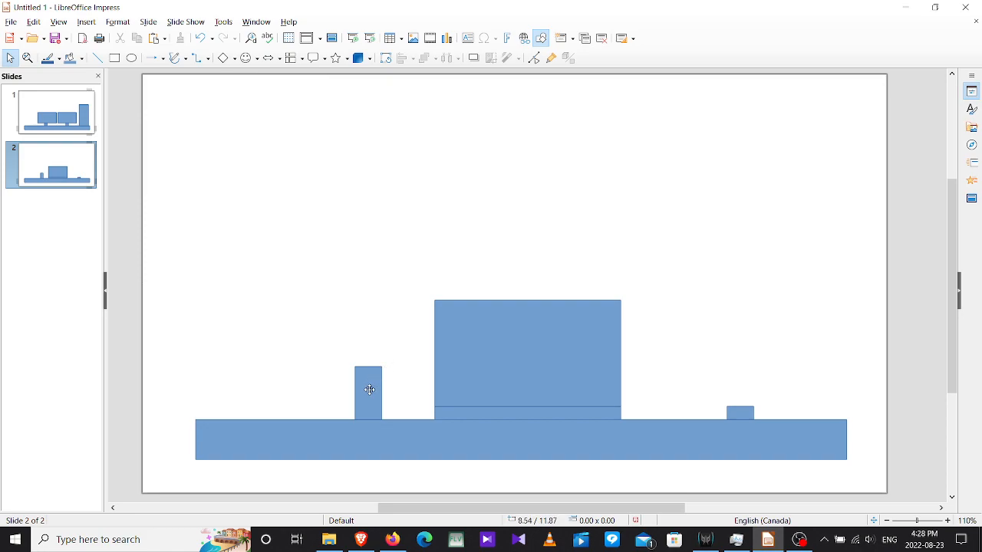
click(368, 389)
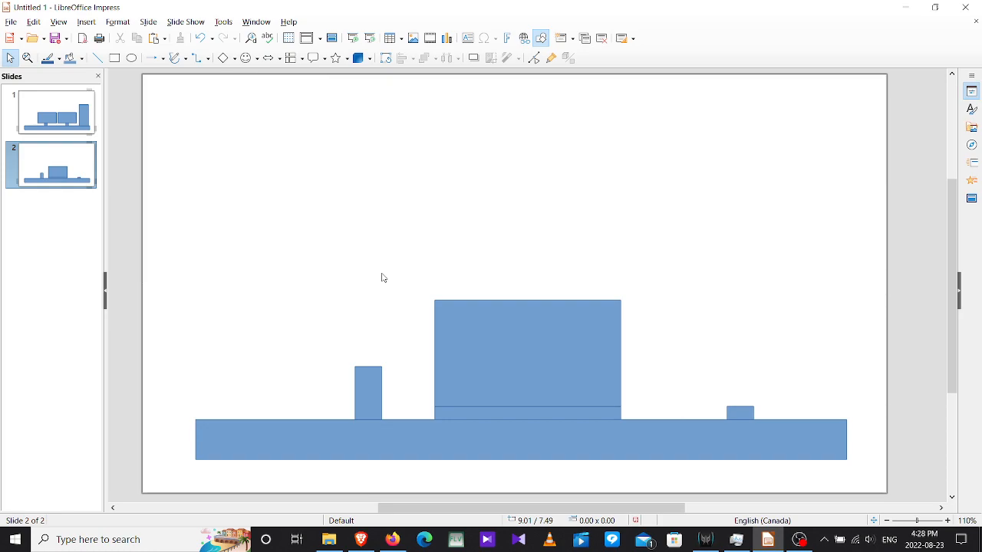
mouse_move(393, 287)
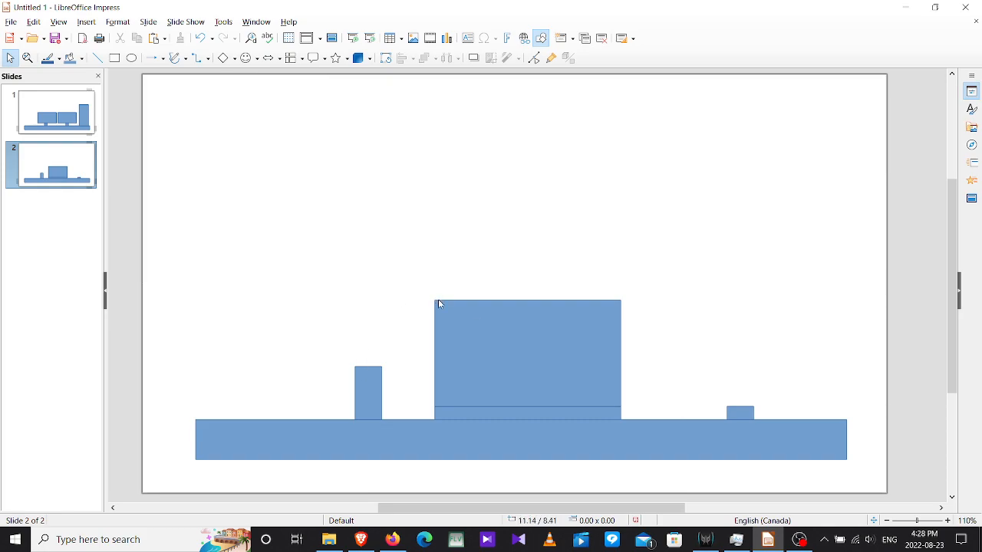
mouse_move(373, 367)
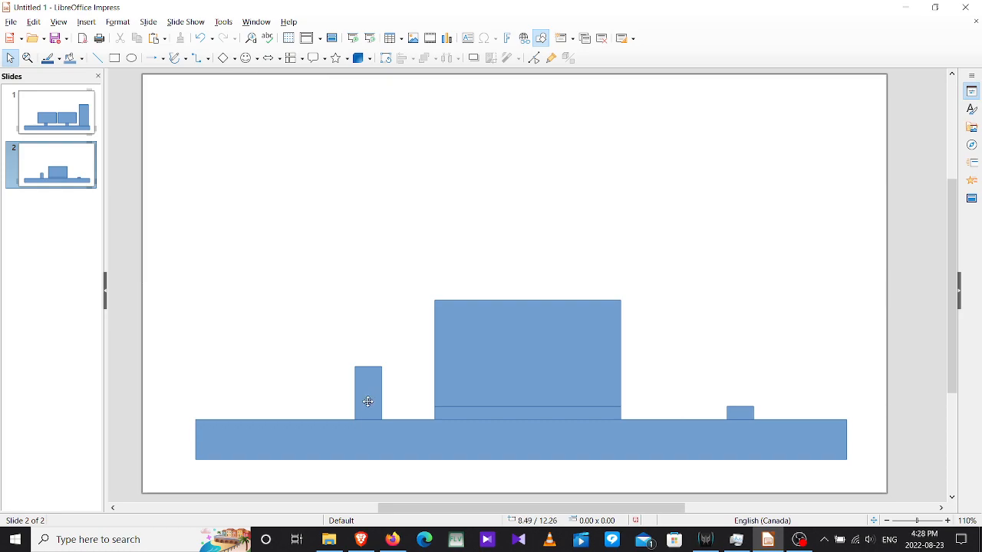
mouse_move(420, 361)
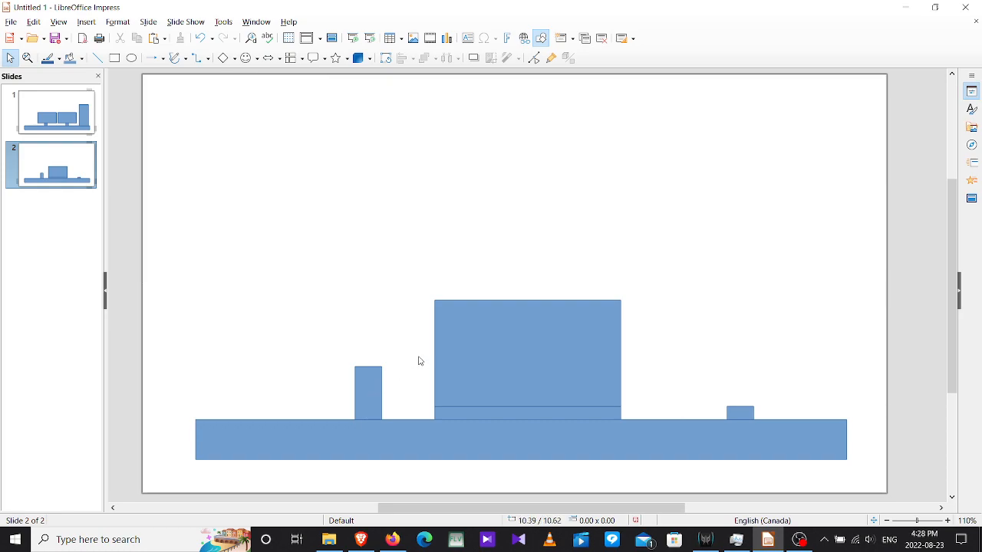
mouse_move(826, 501)
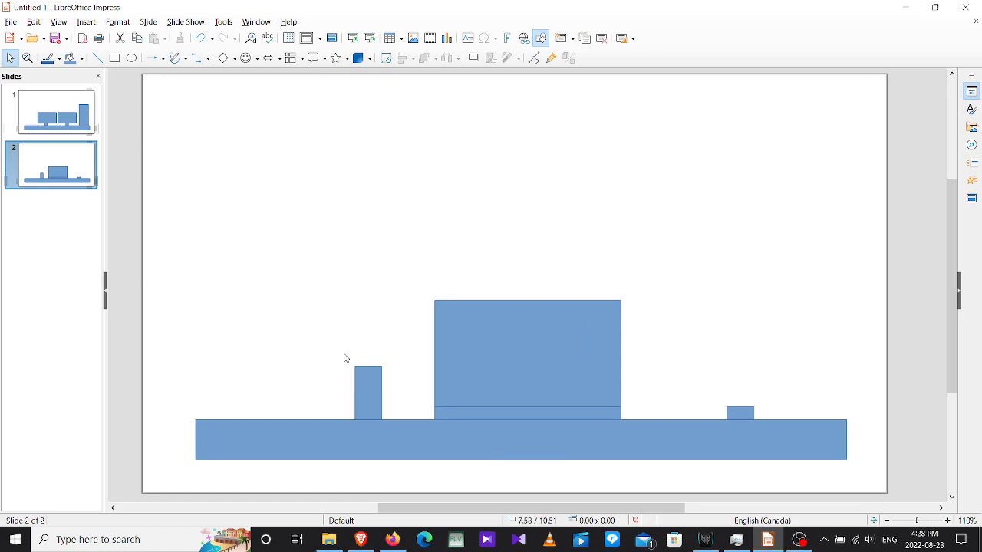
mouse_move(516, 306)
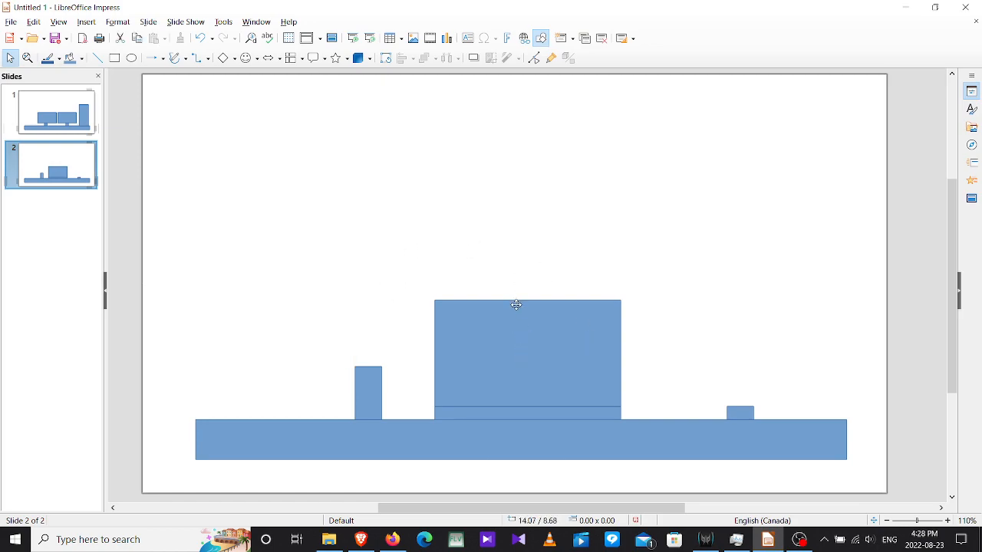
mouse_move(373, 357)
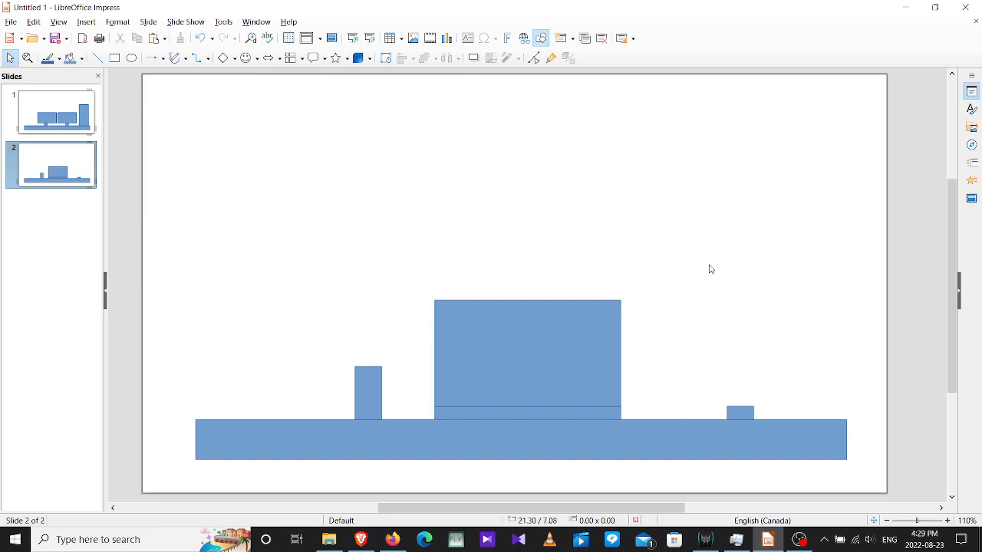
mouse_move(364, 223)
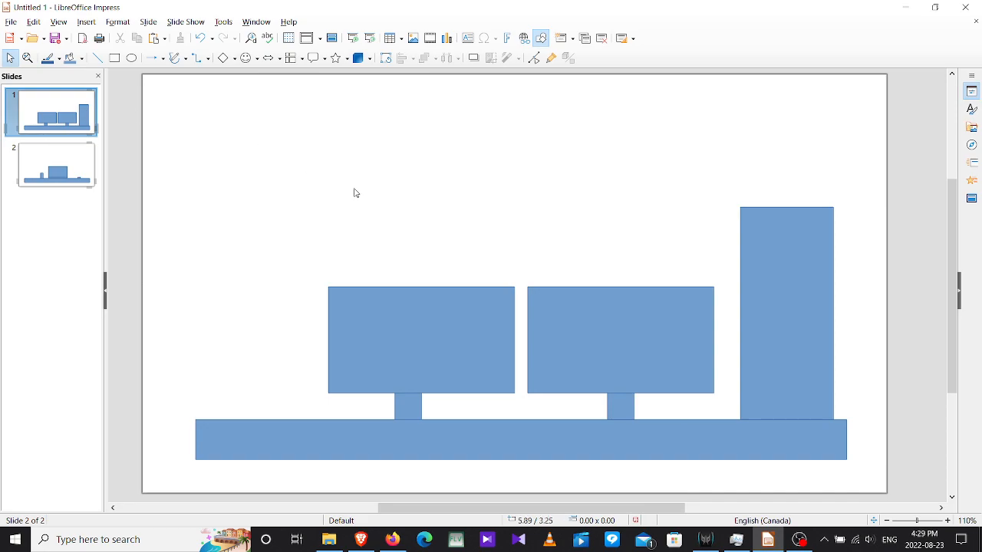
mouse_move(525, 263)
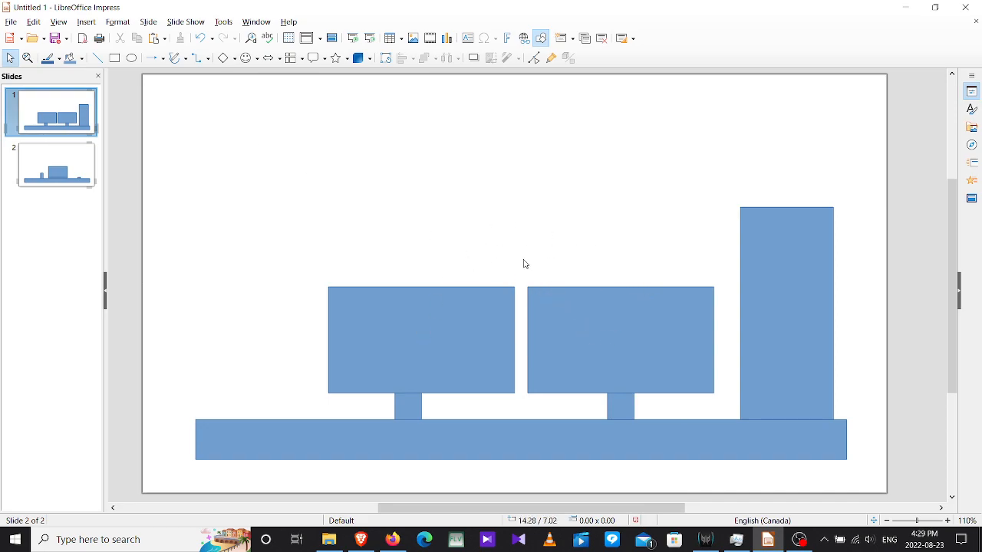
mouse_move(455, 326)
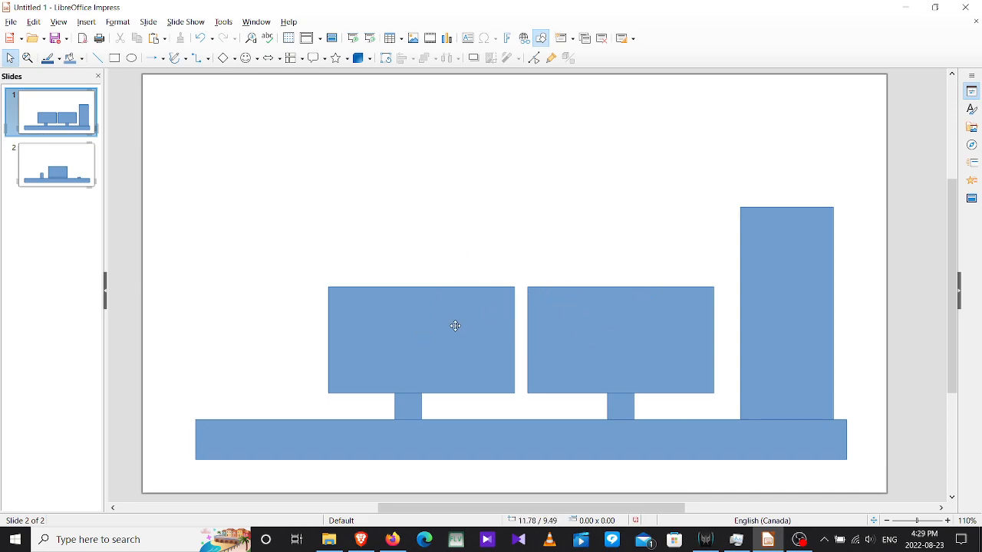
click(51, 111)
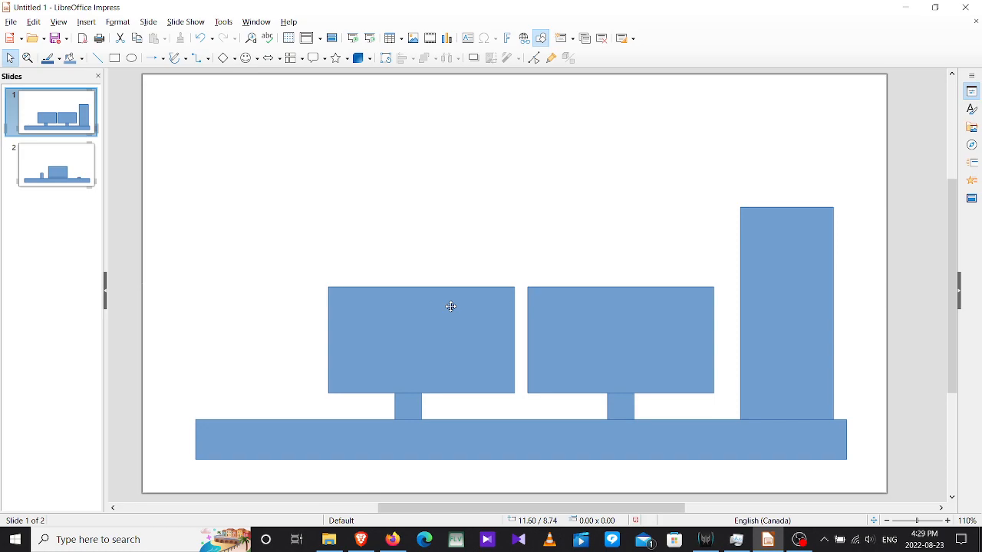
mouse_move(453, 295)
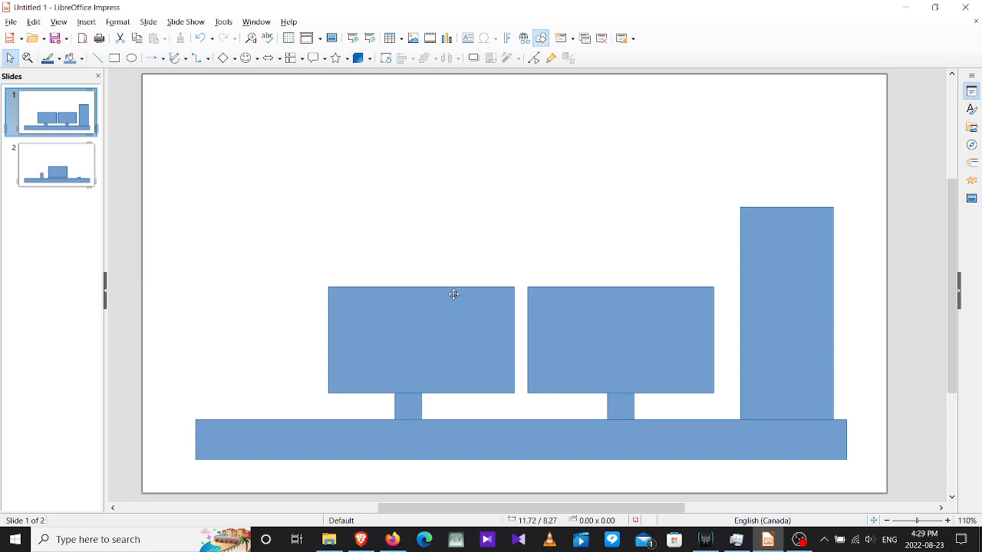
mouse_move(506, 211)
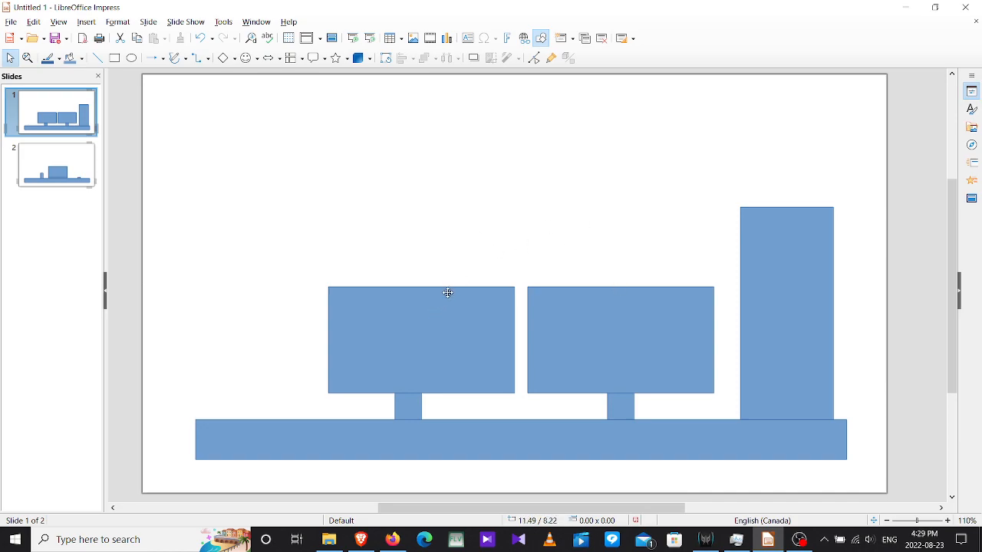
mouse_move(543, 287)
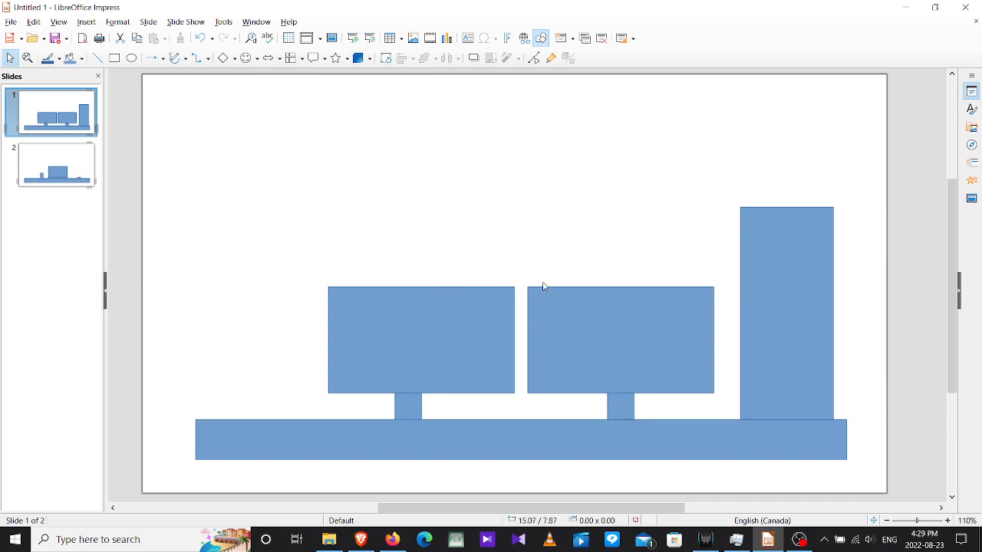
mouse_move(534, 246)
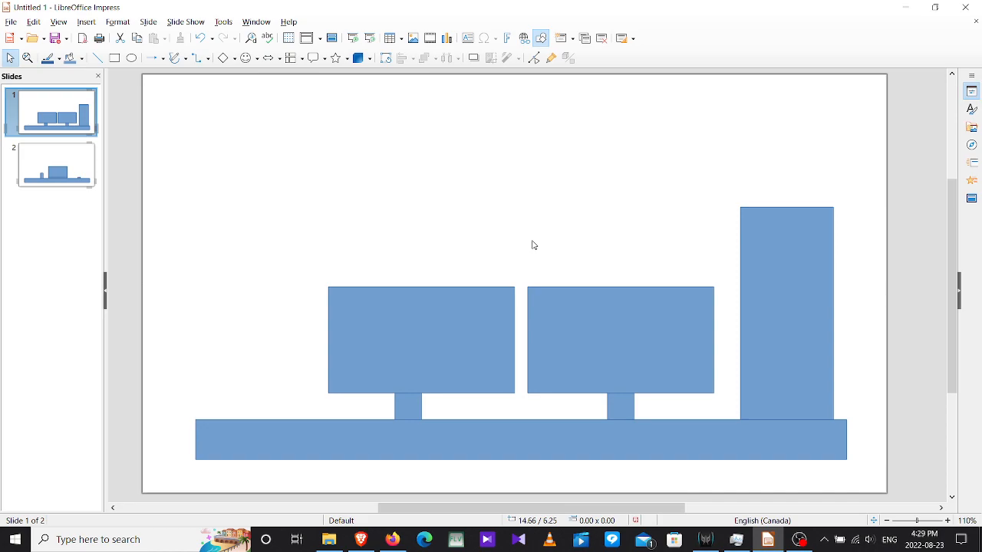
mouse_move(259, 191)
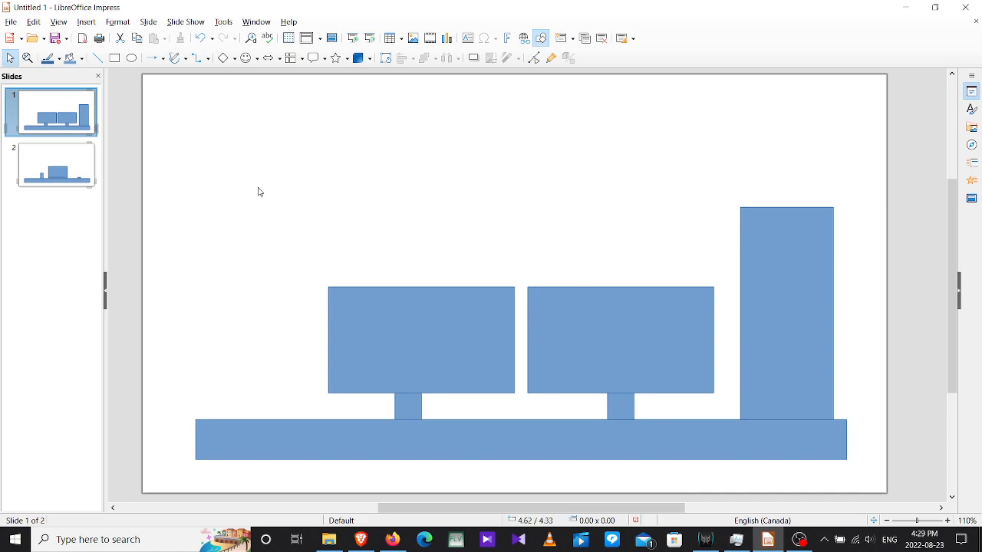
Step: Show slide 2 with its base bar, large rectangle, narrow rectangle and small block
click(56, 164)
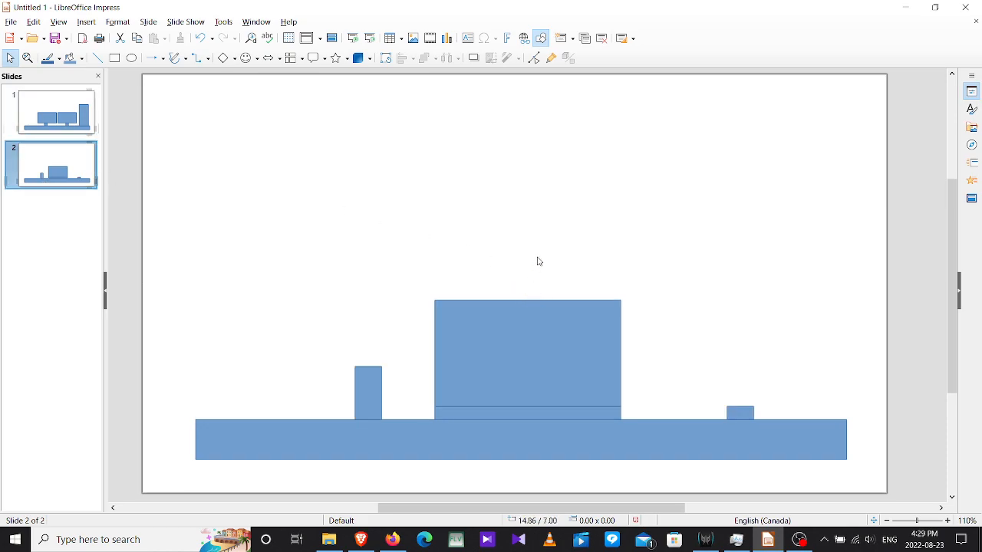
mouse_move(551, 258)
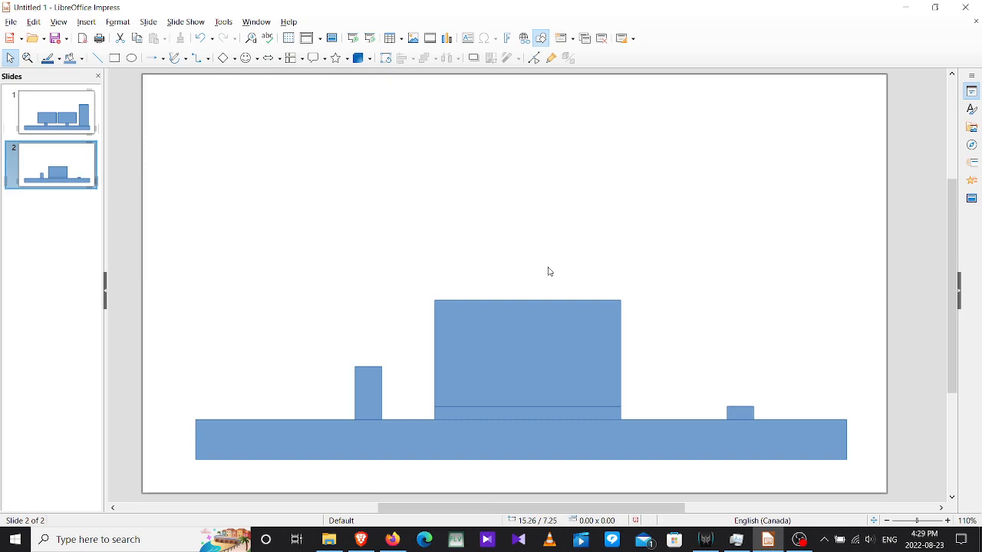
mouse_move(527, 280)
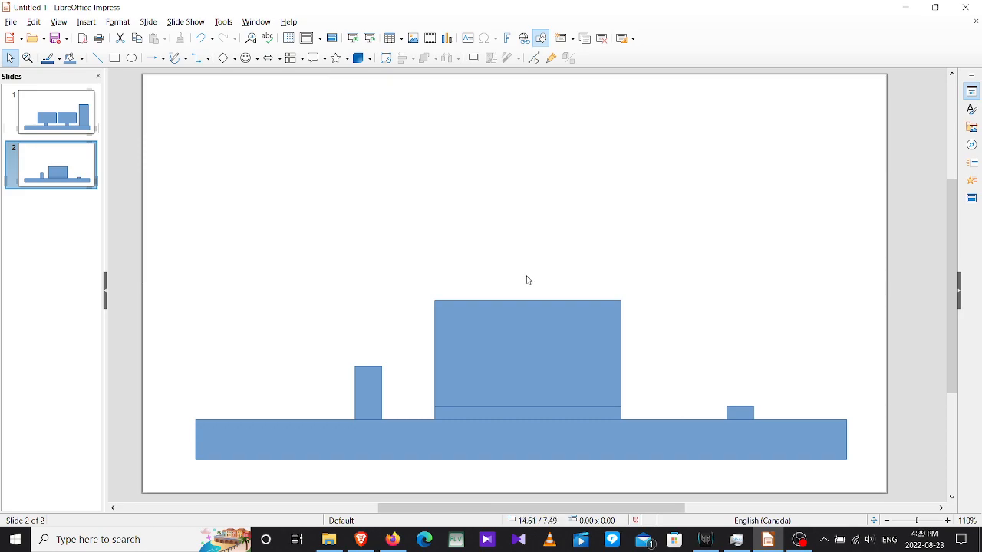
mouse_move(370, 348)
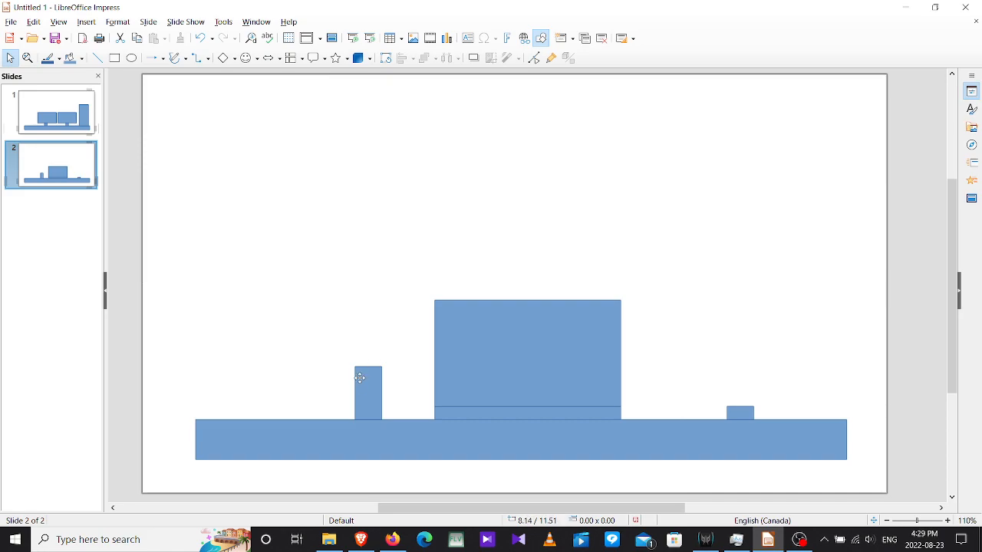
mouse_move(716, 371)
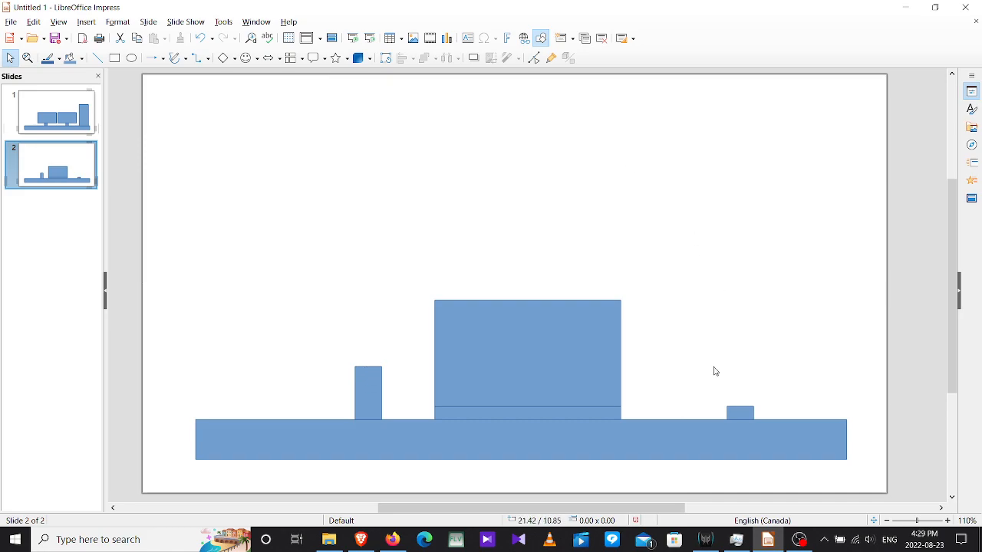
mouse_move(437, 217)
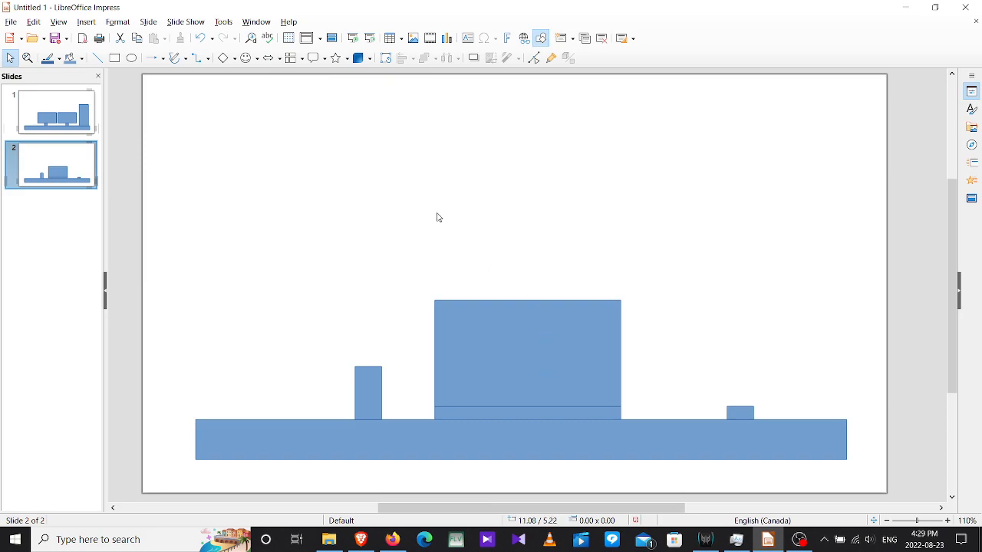